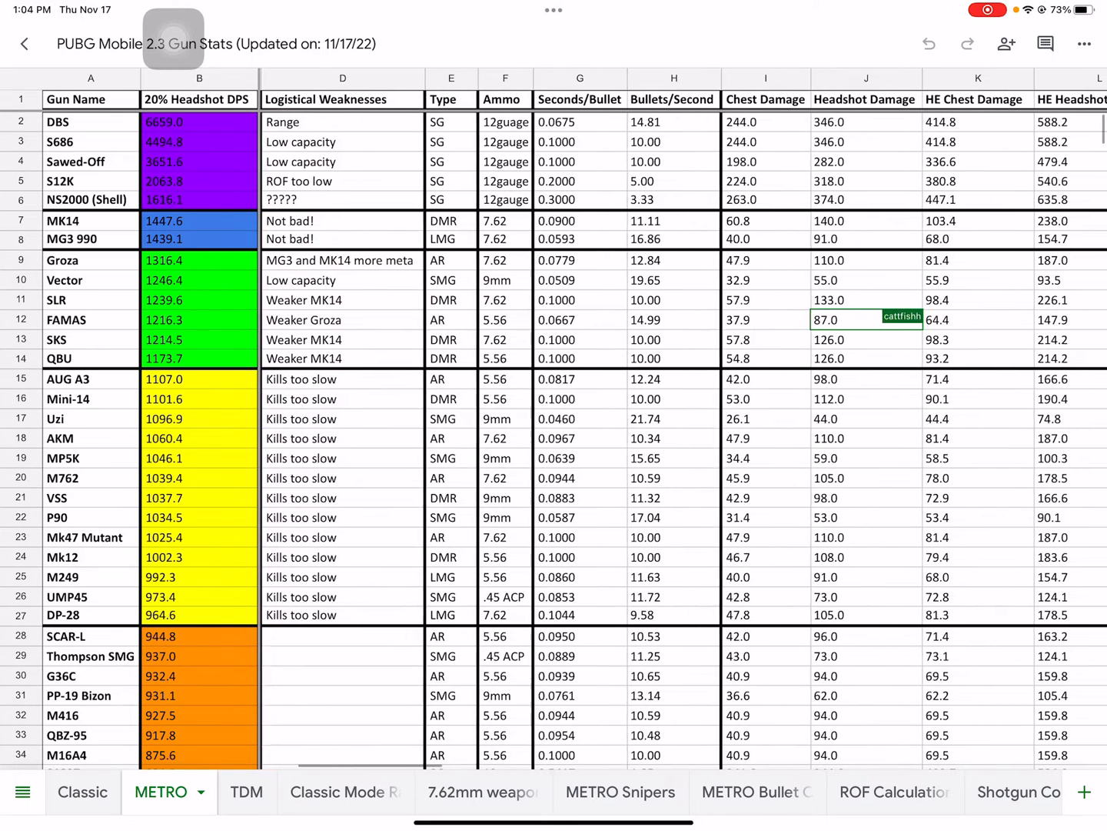
Scroll down the METRO sheet toward the HE chest damage and DPS columns
scroll("down", 3)
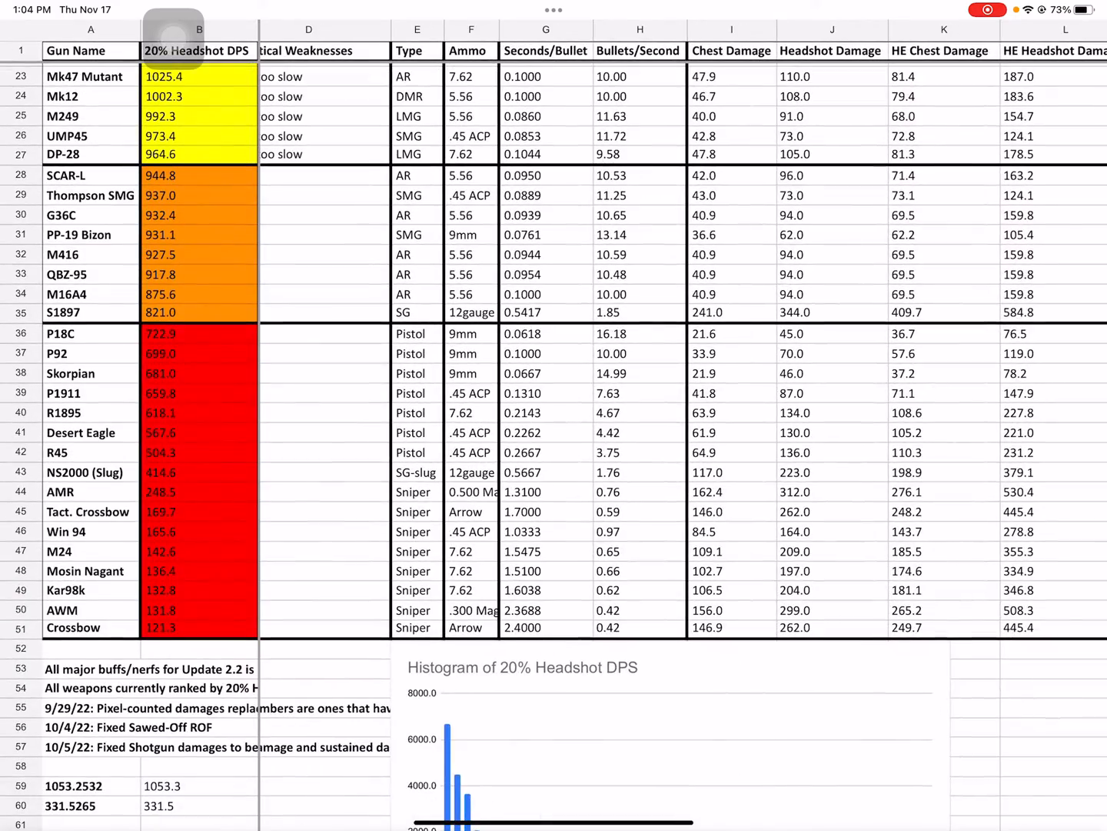
scroll("down", 3)
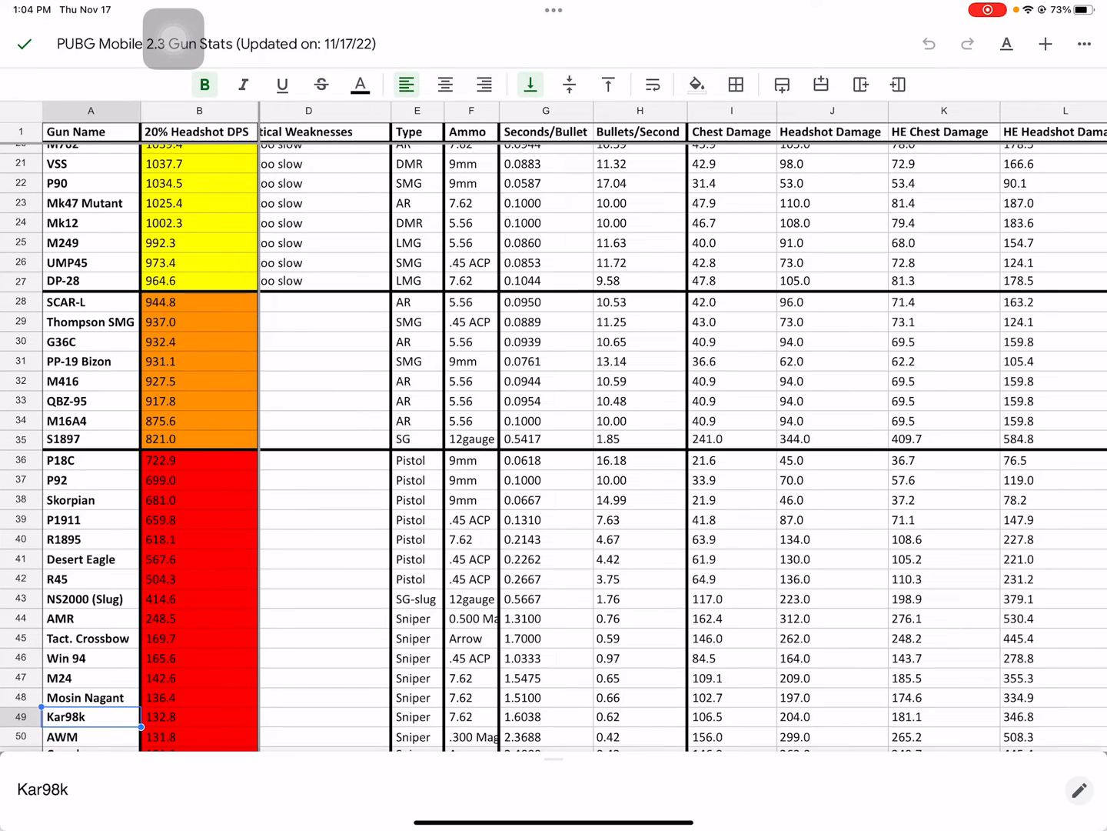
scroll("down", 3)
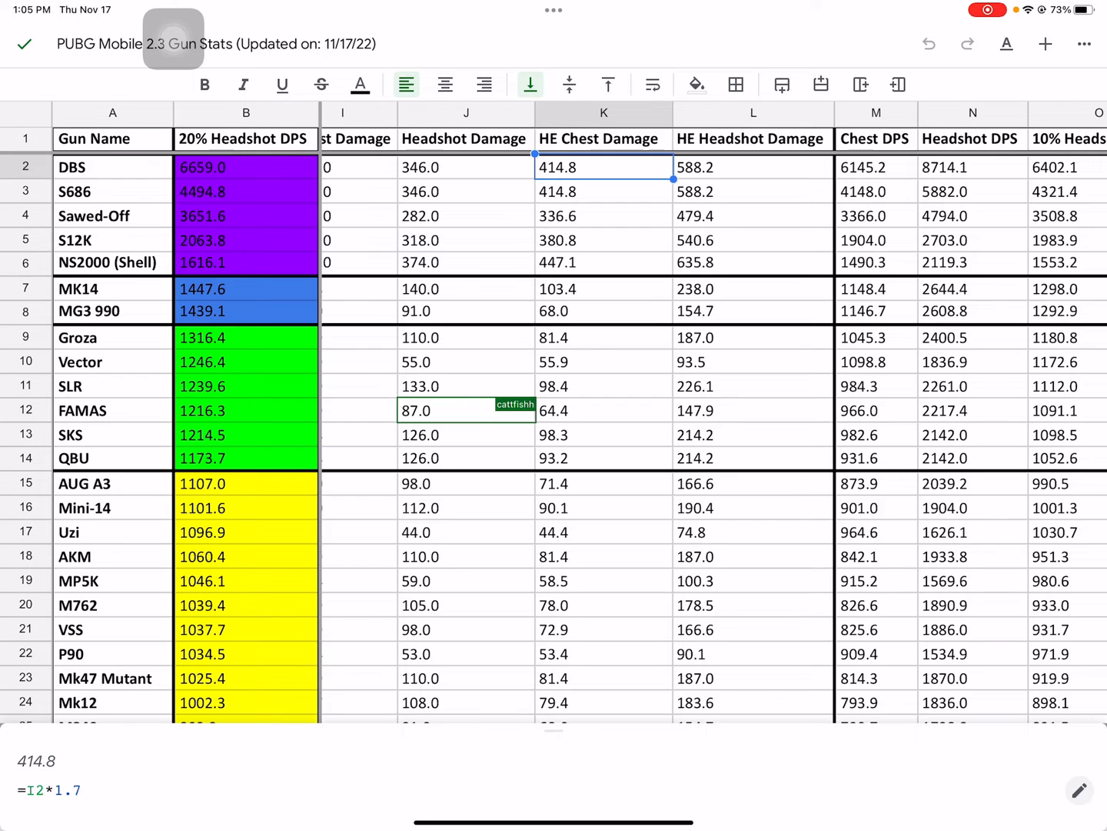
Scroll right past vest damage and Shots/Kill to the TTK columns, then down to rows 25–51
scroll("right", 3)
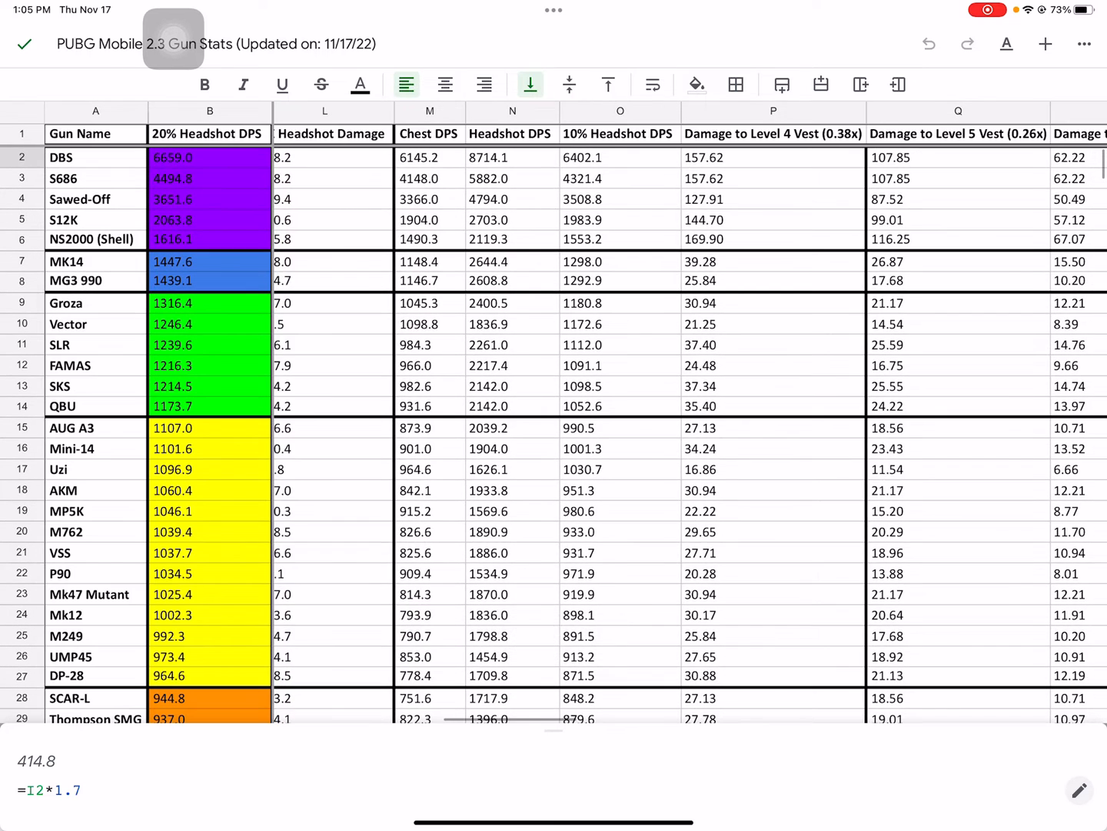
scroll("right", 3)
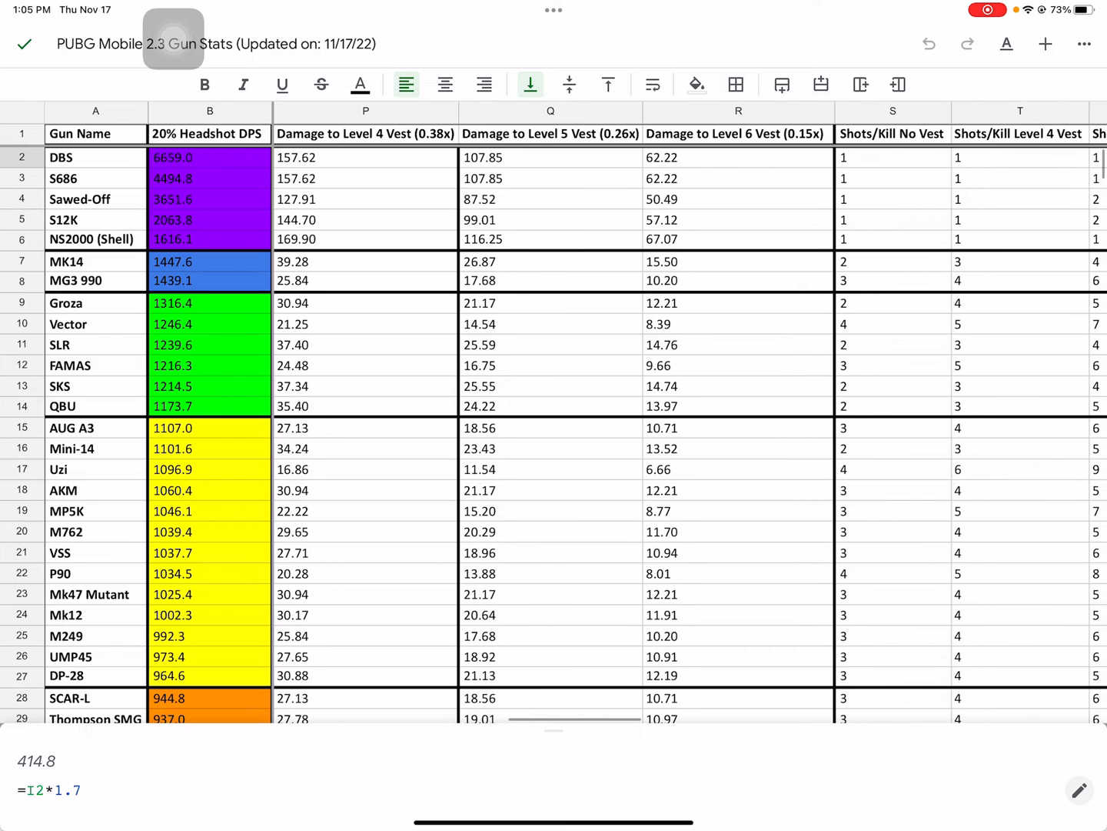
scroll("right", 3)
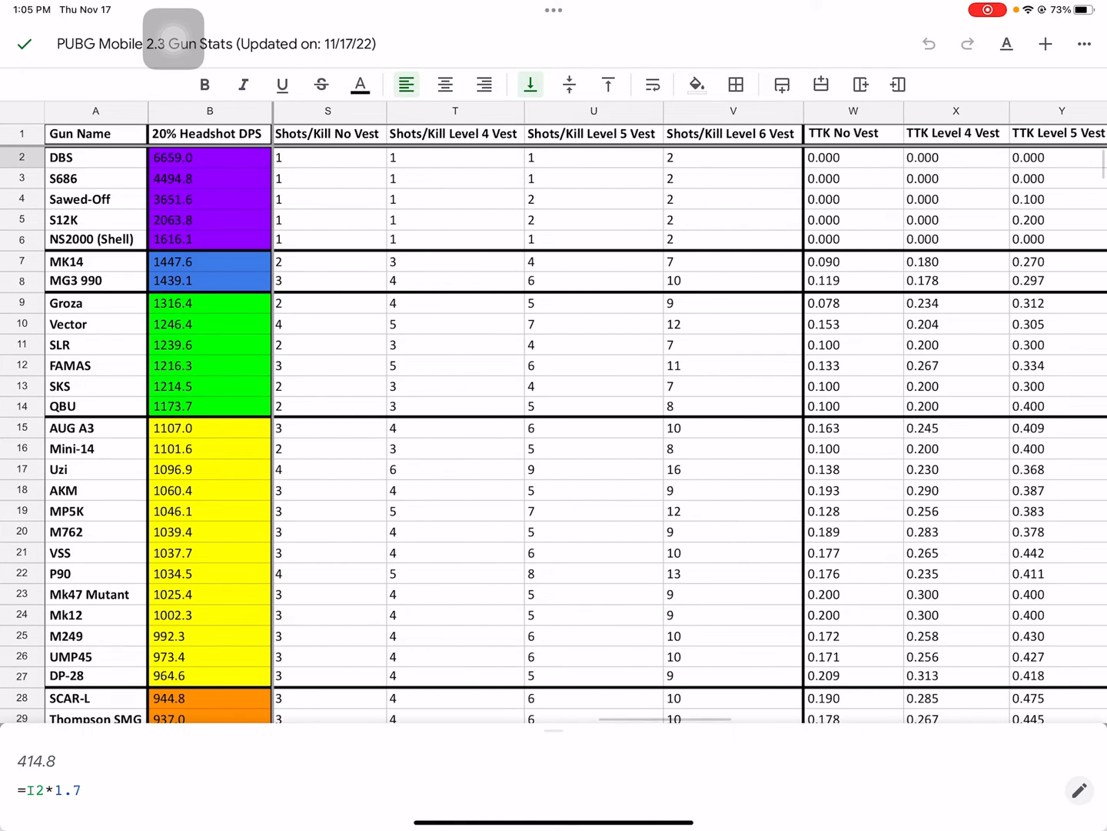
scroll("right", 3)
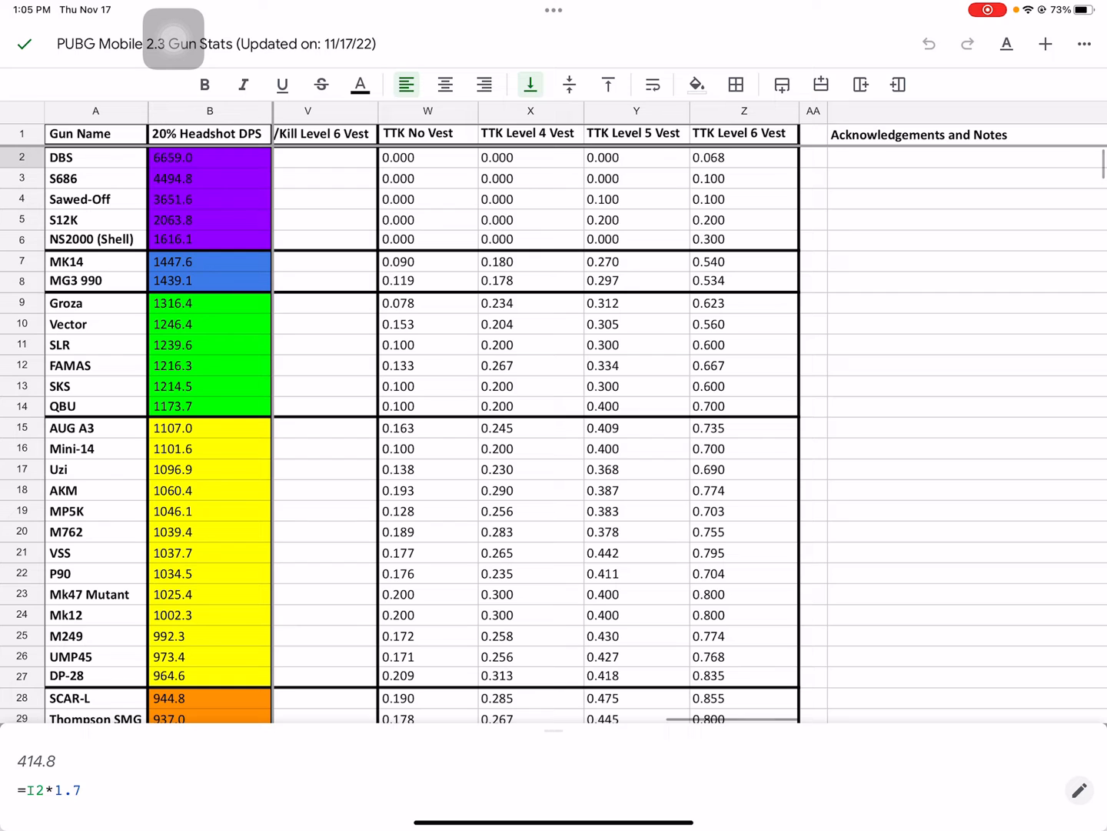
scroll("down", 3)
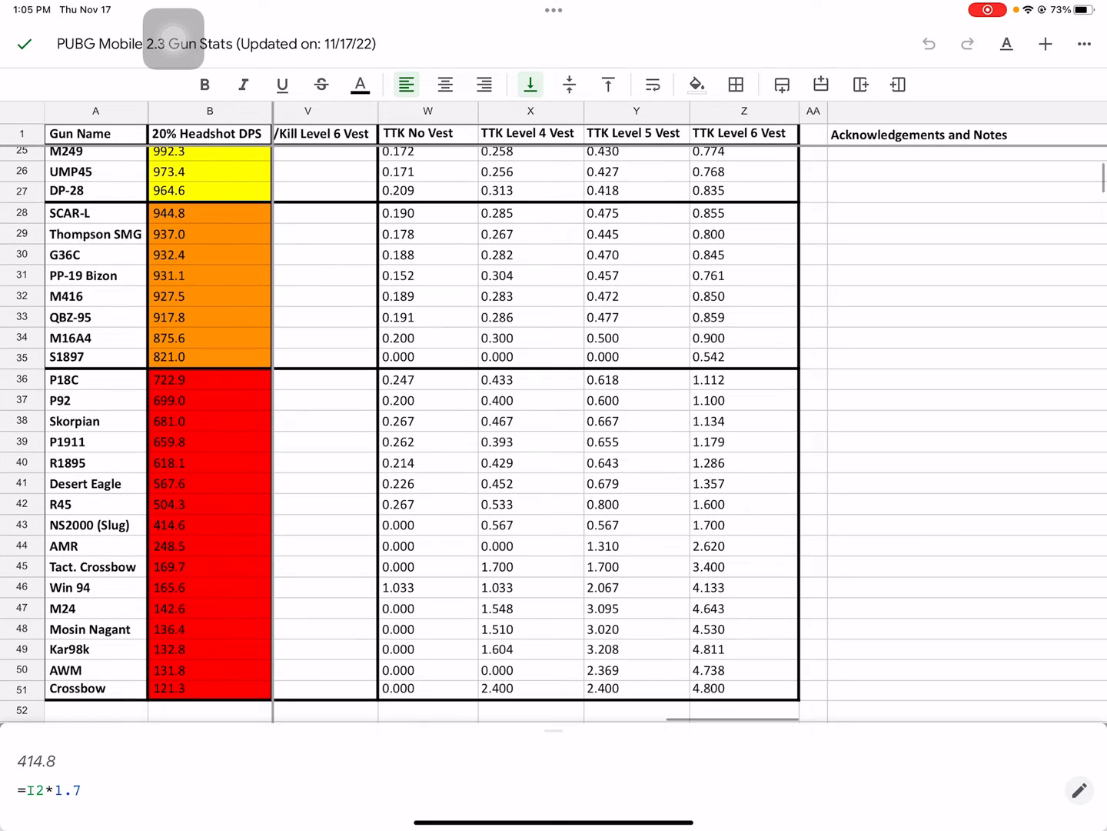
Show P18C's =(V36-1)*G36 TTK formula and select B36:B46 for status-bar statistics
left_click(743, 379)
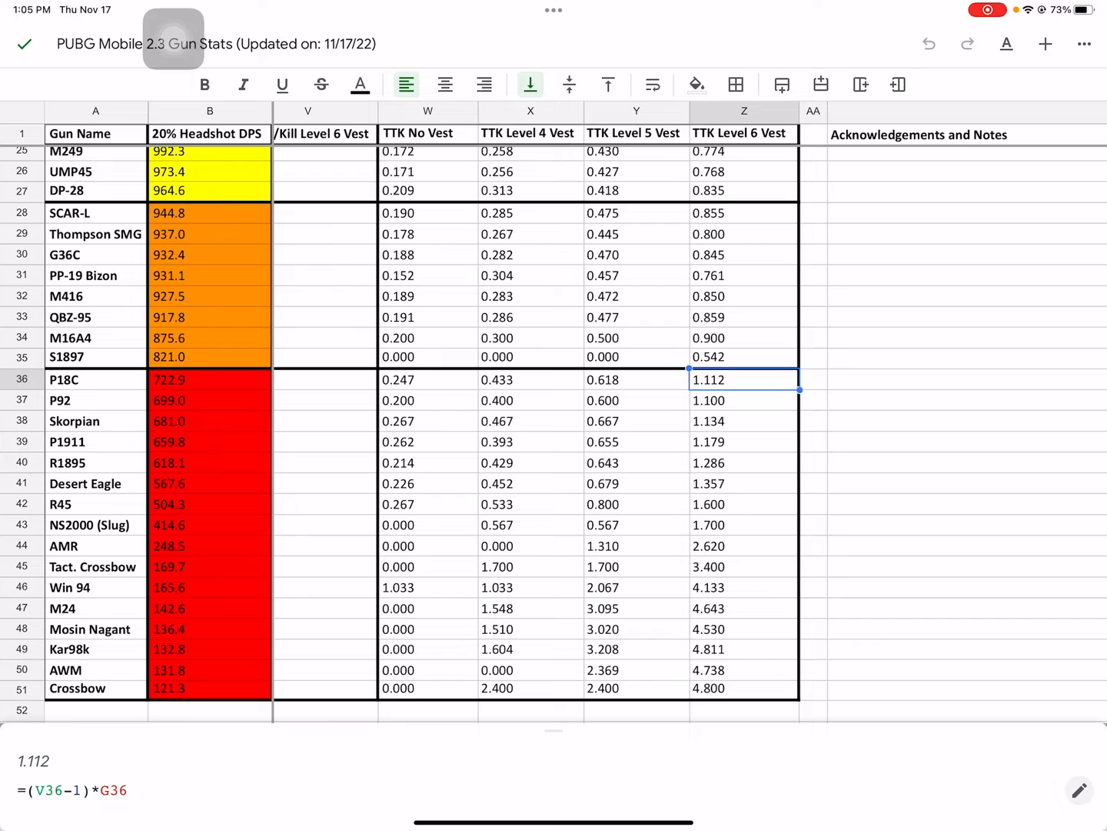
left_click(210, 379)
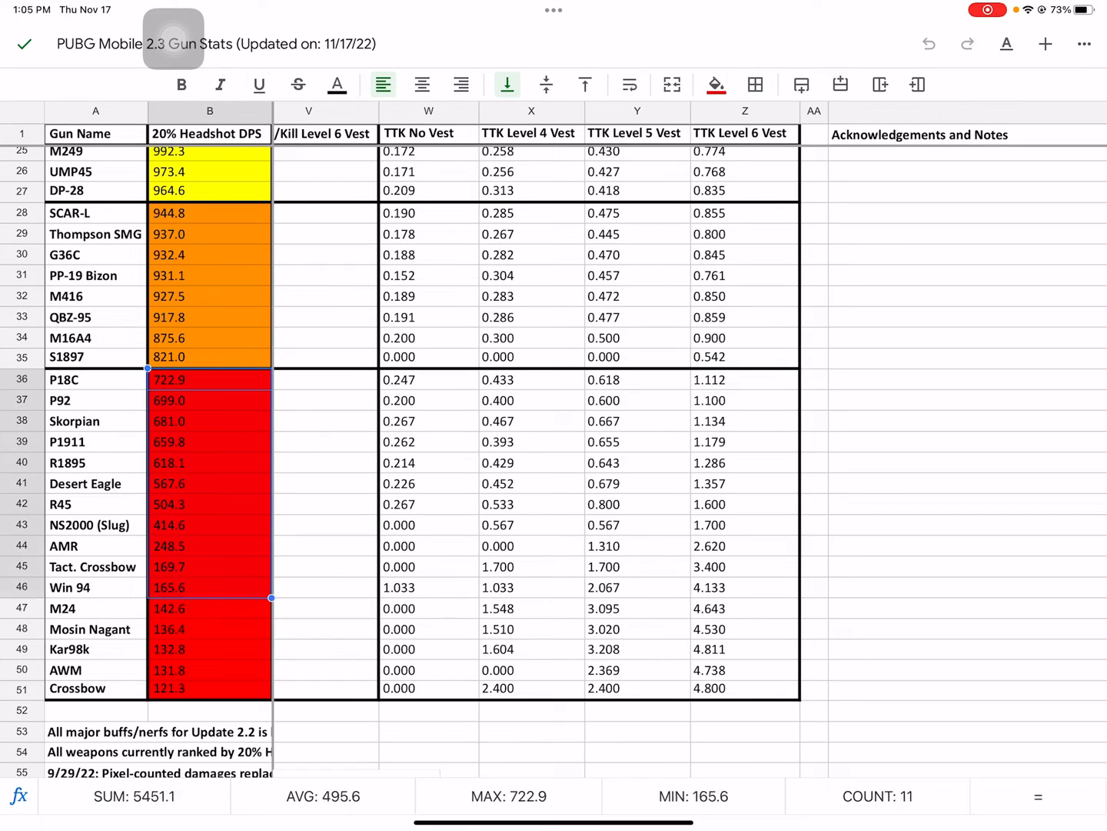
left_click_drag(270, 598, 271, 700)
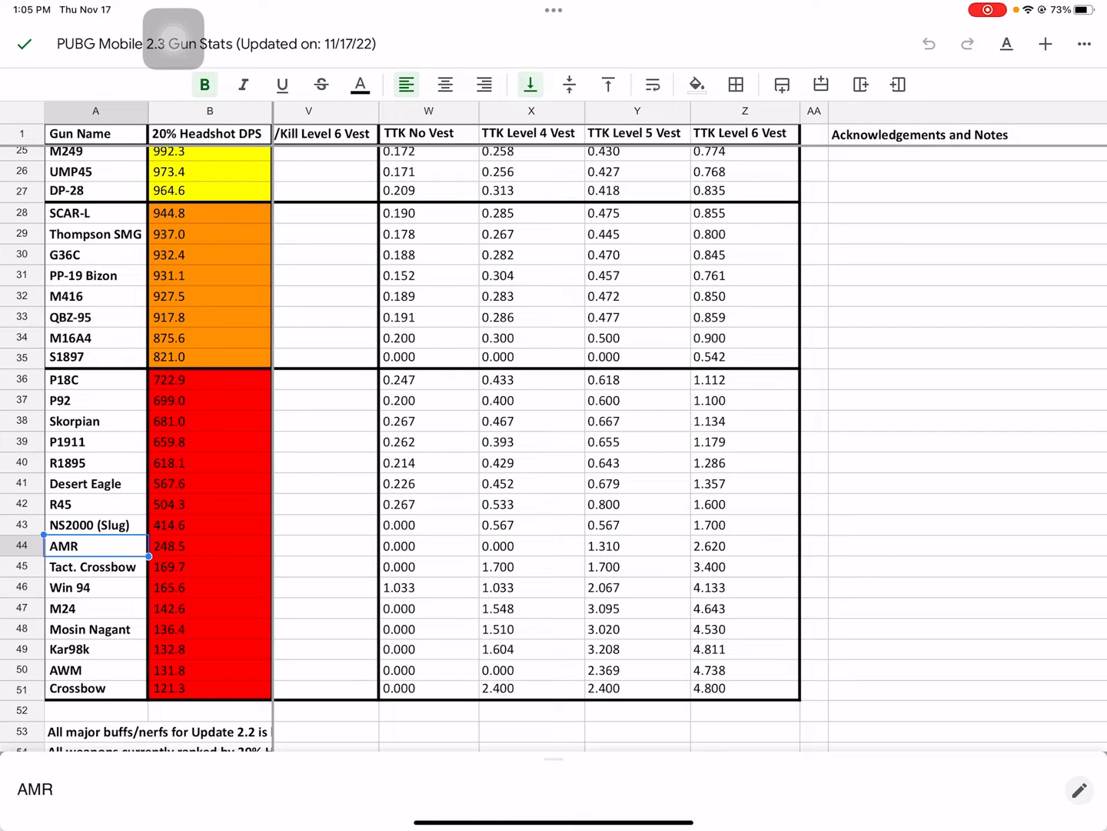
left_click(96, 669)
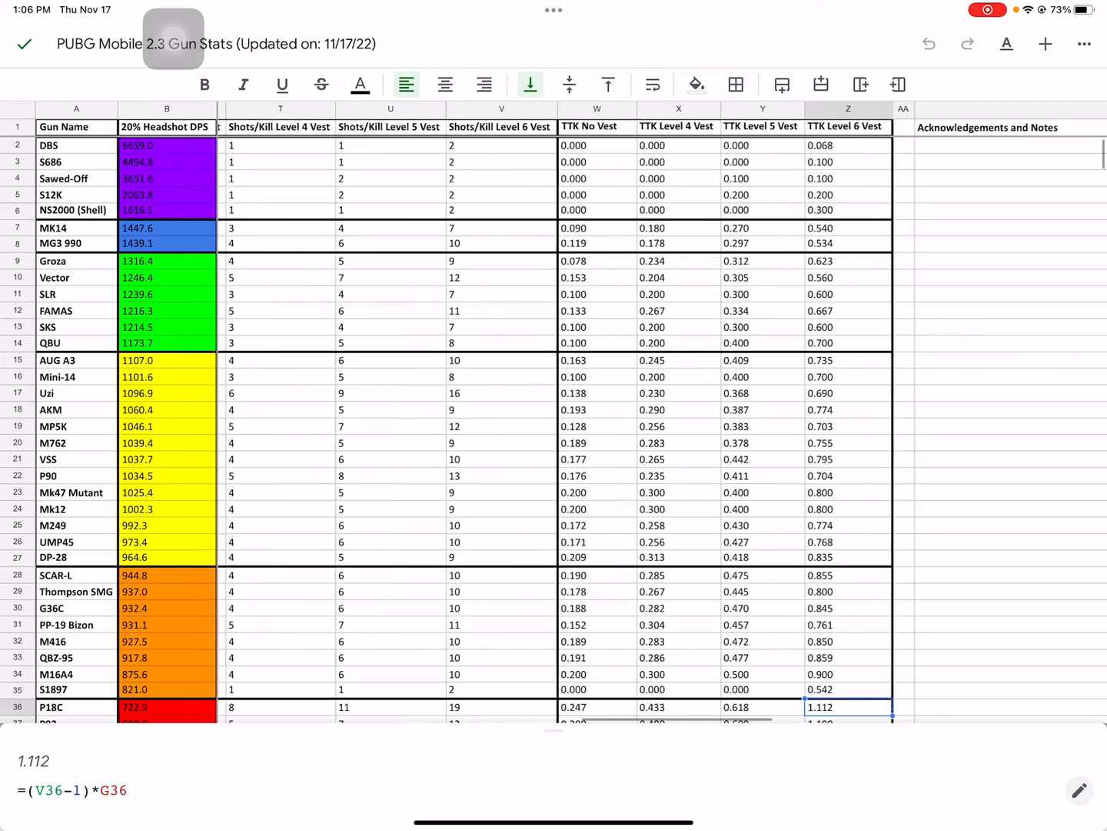
Scroll back left to column A beside the headshot DPS values
scroll("left", 3)
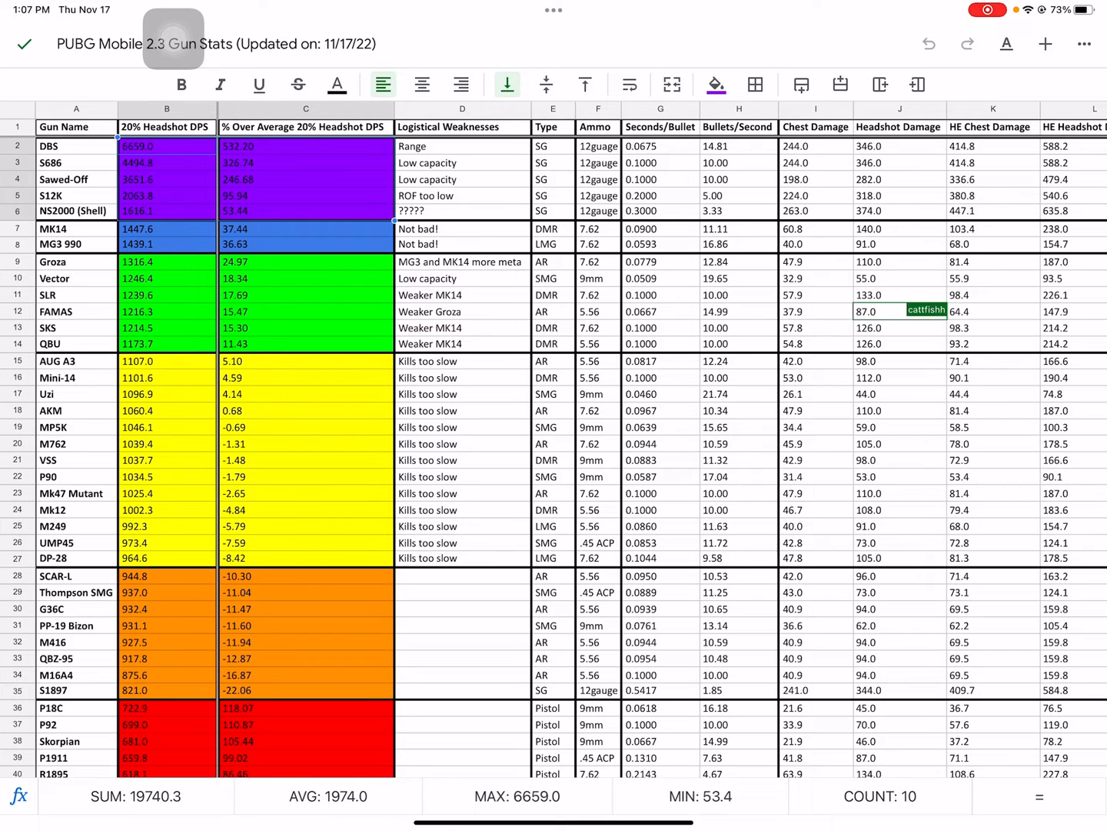
Scroll down to review weapon rows 35–51
scroll("down", 3)
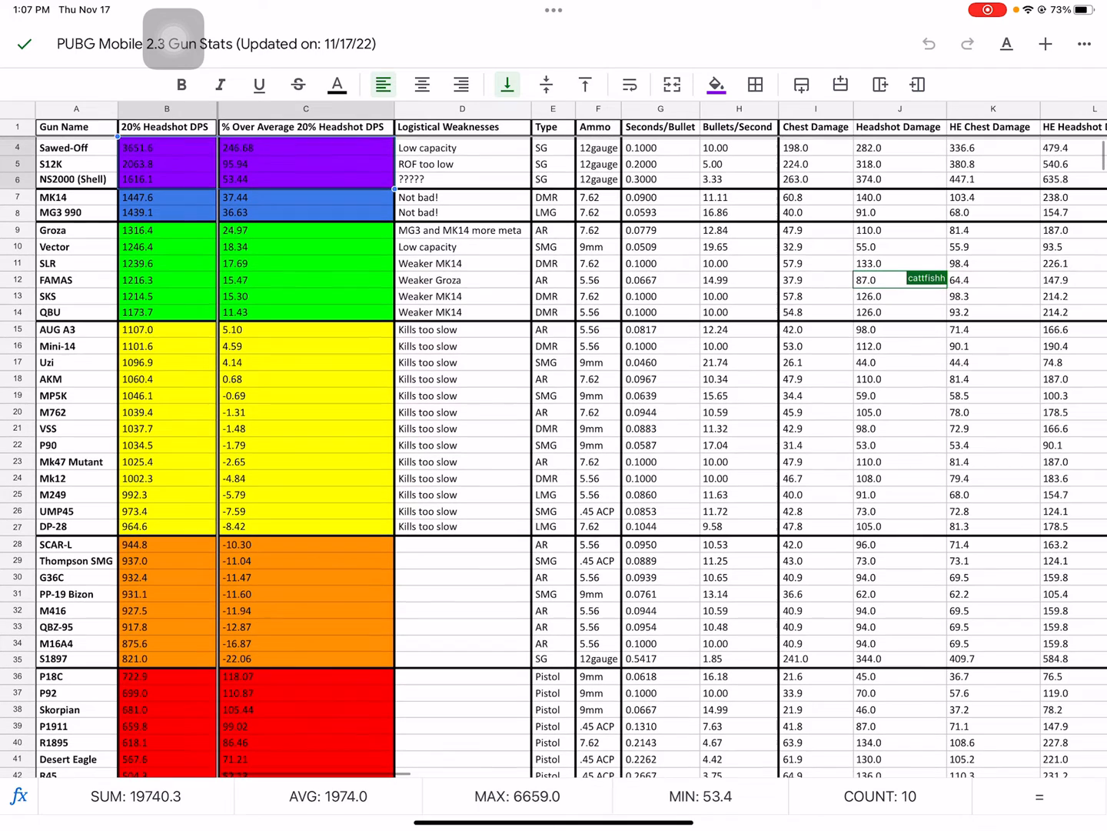
scroll("down", 3)
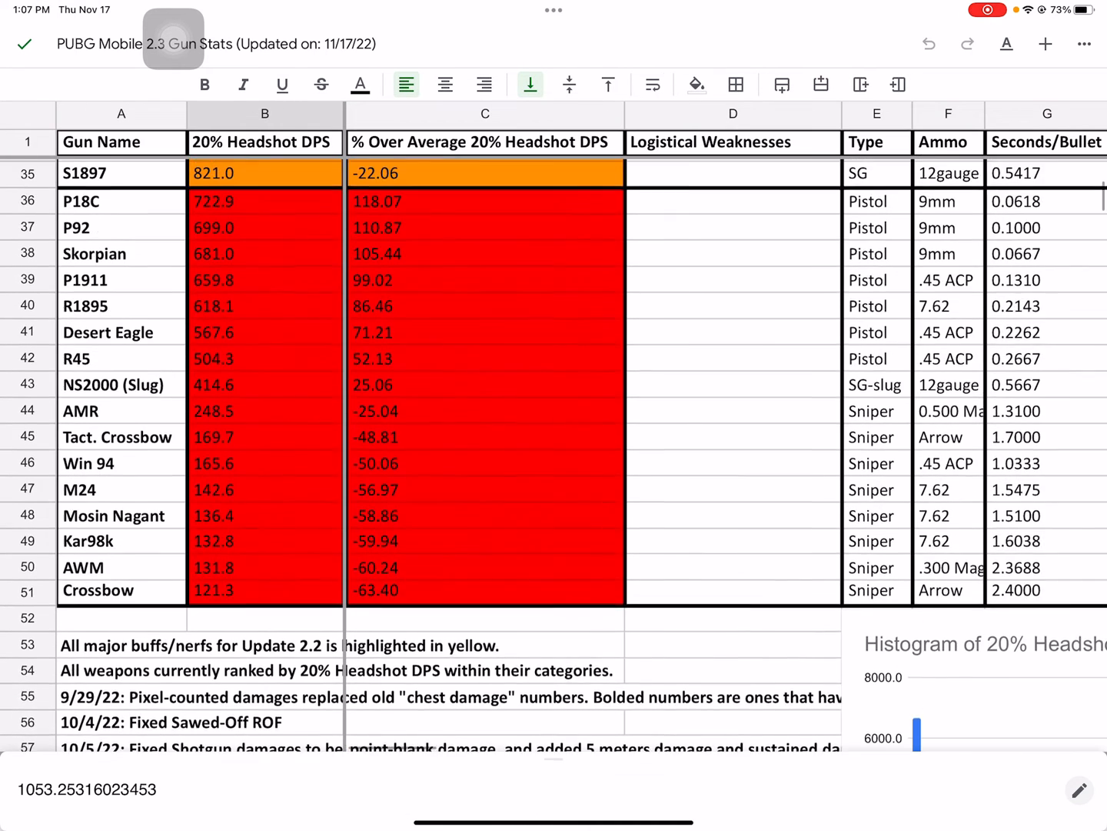
scroll("down", 3)
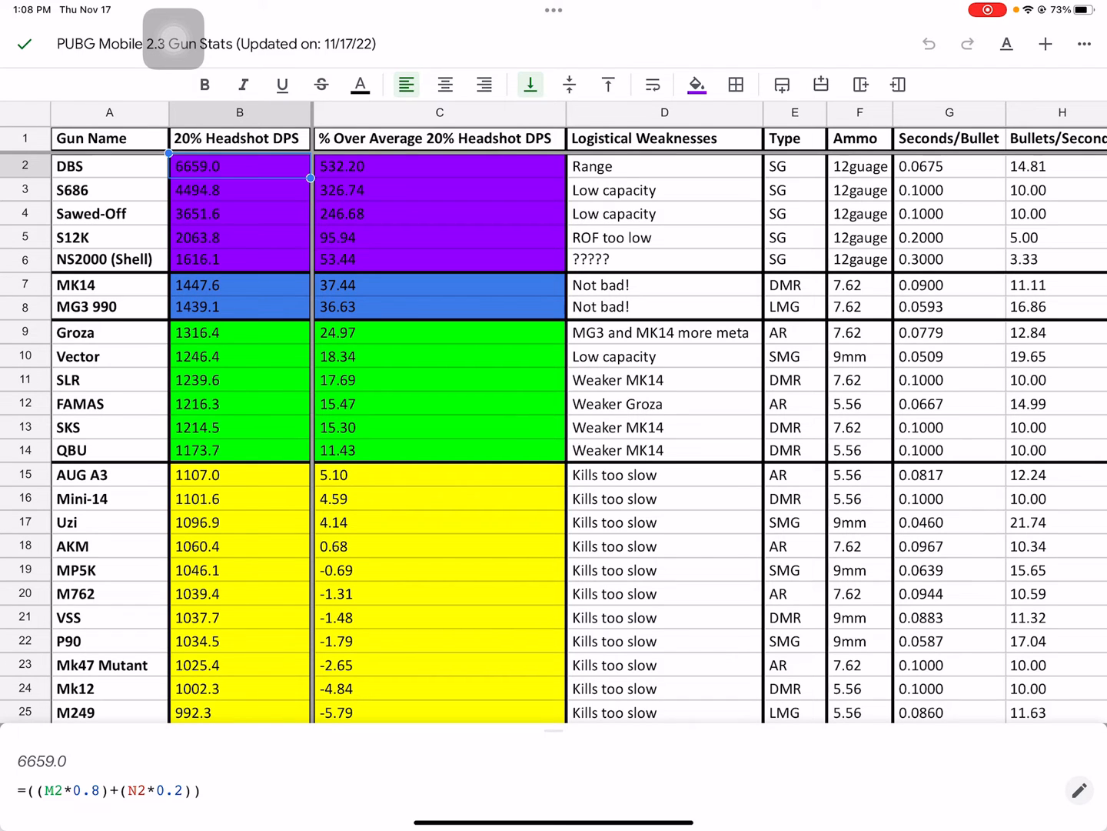
Edit the C1 header, replacing 'Average' by typing 'Med'
scroll("down", 3)
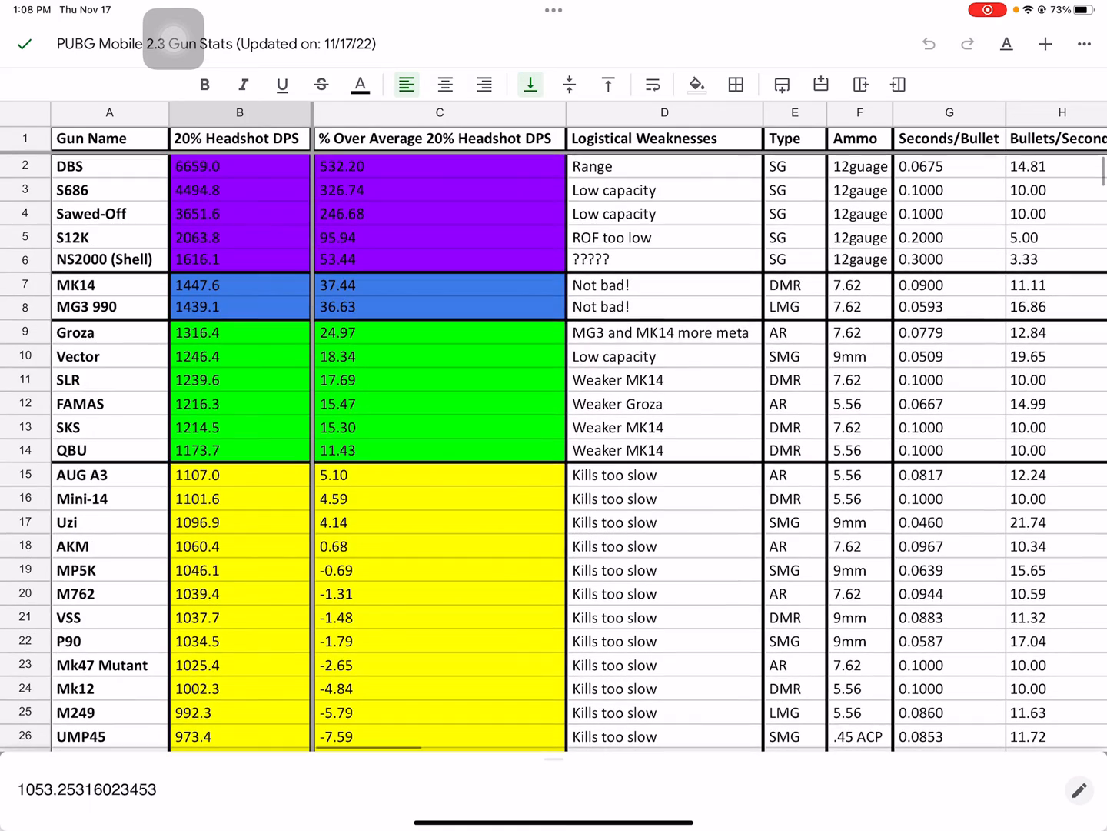
left_click(439, 139)
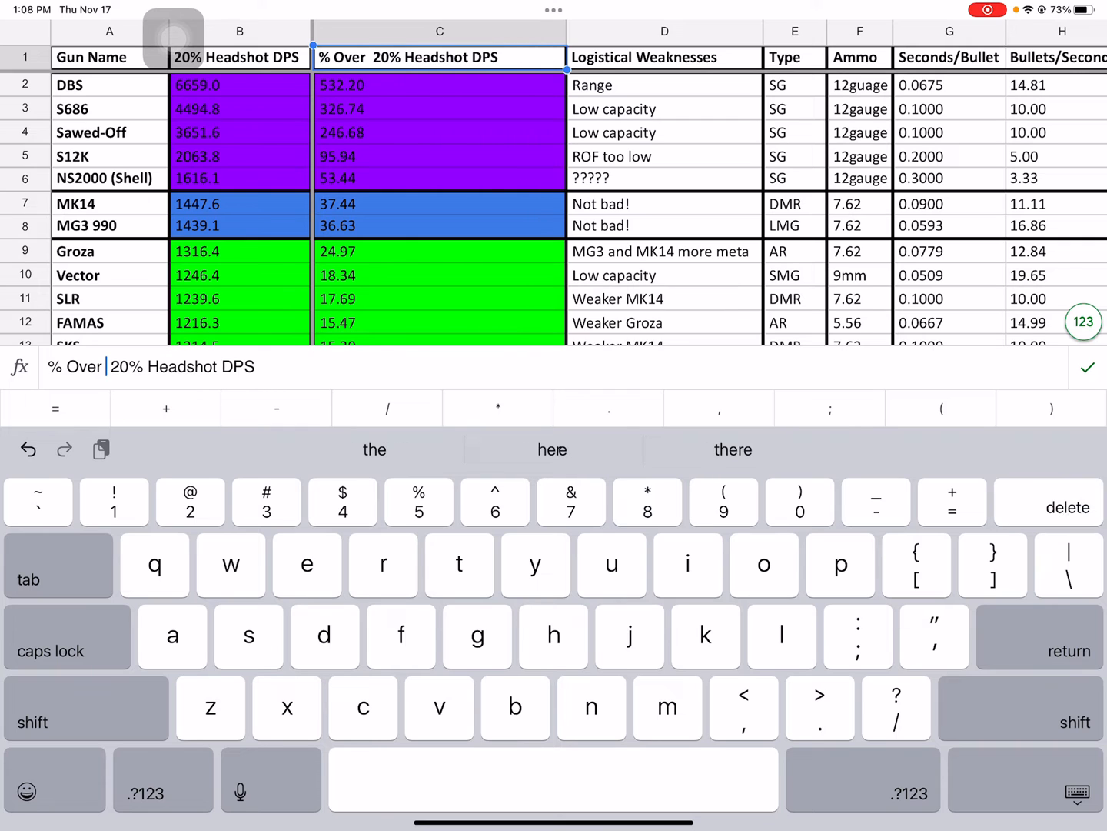
type("Median")
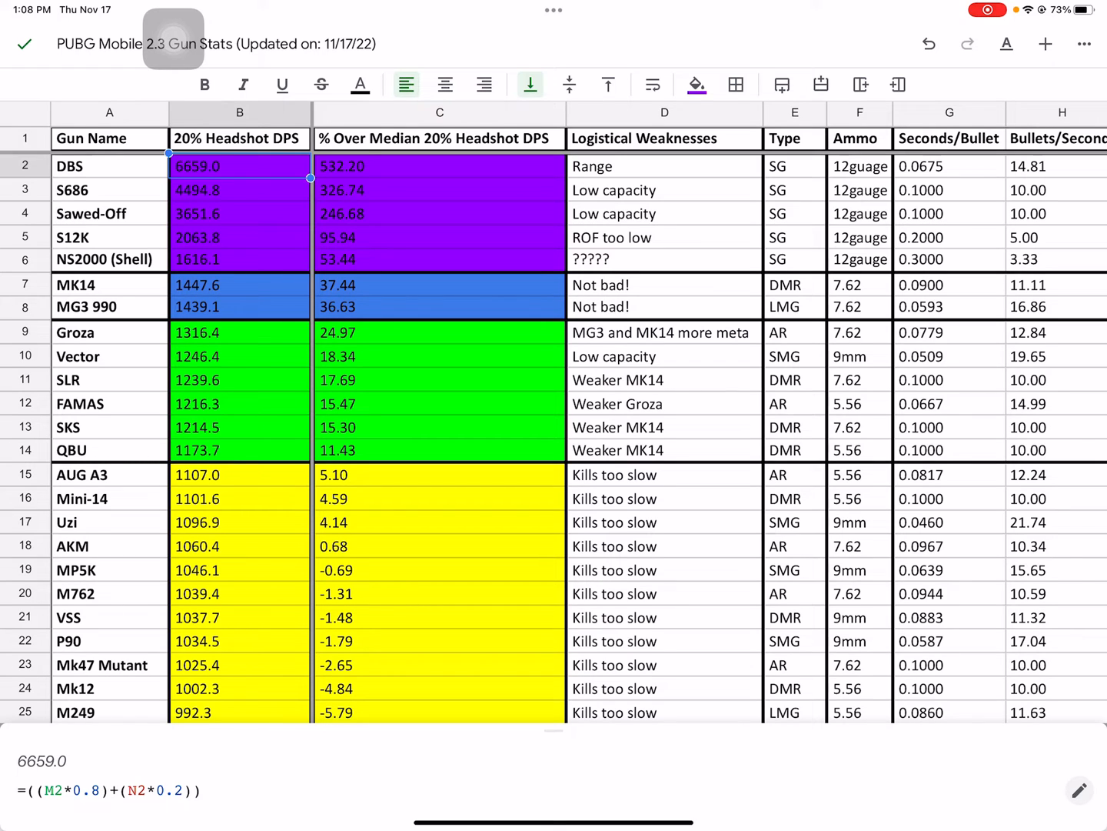
Scroll down to check the rows below DBS's percent-over-median value
scroll("down", 3)
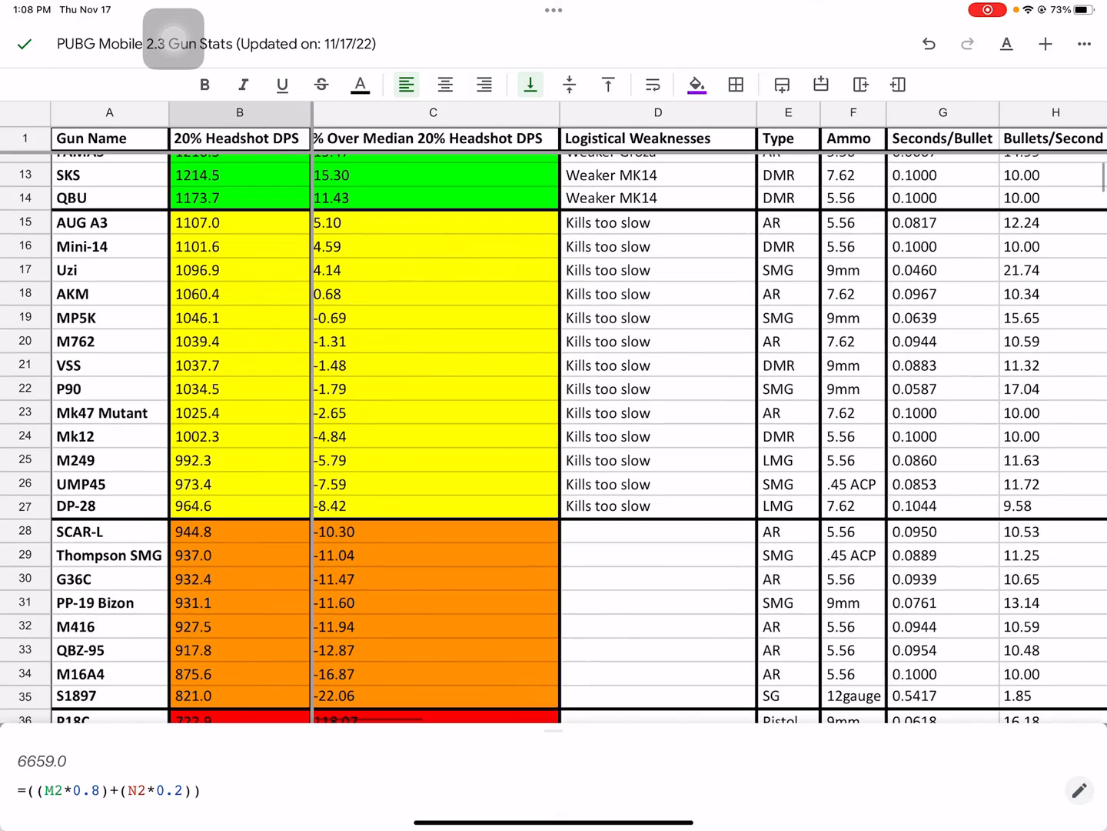
scroll("down", 3)
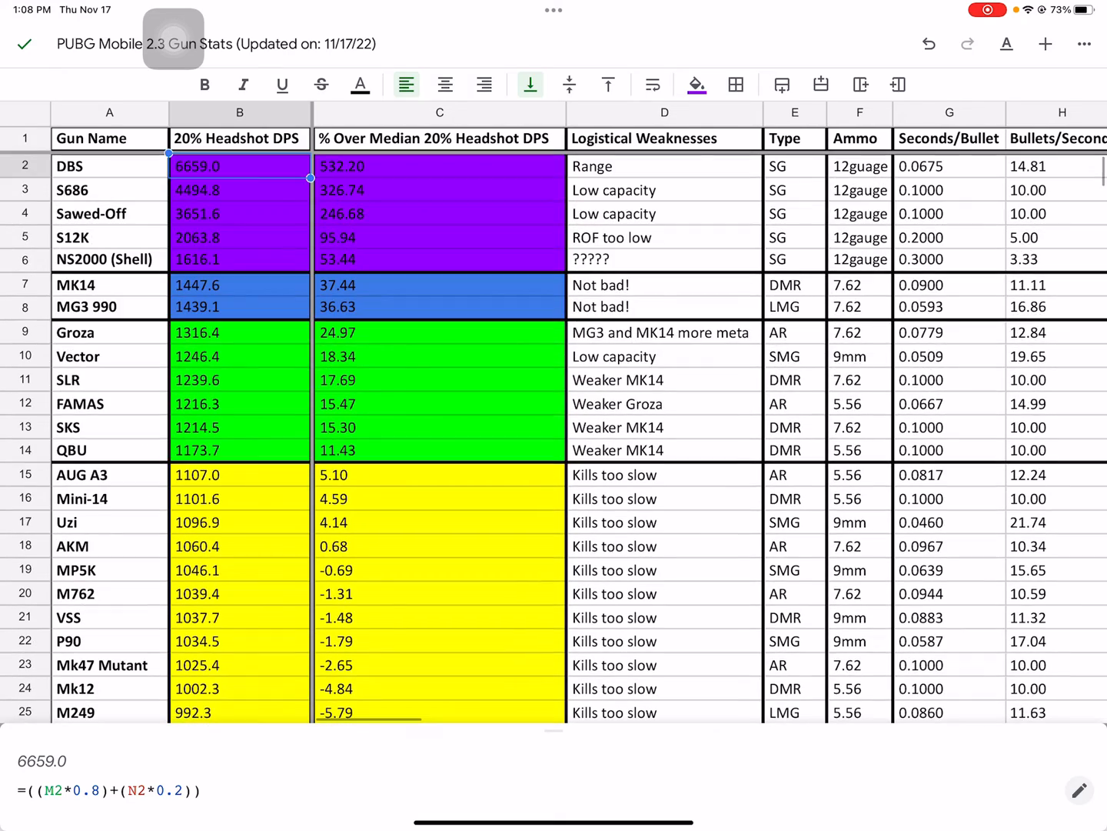
scroll("down", 3)
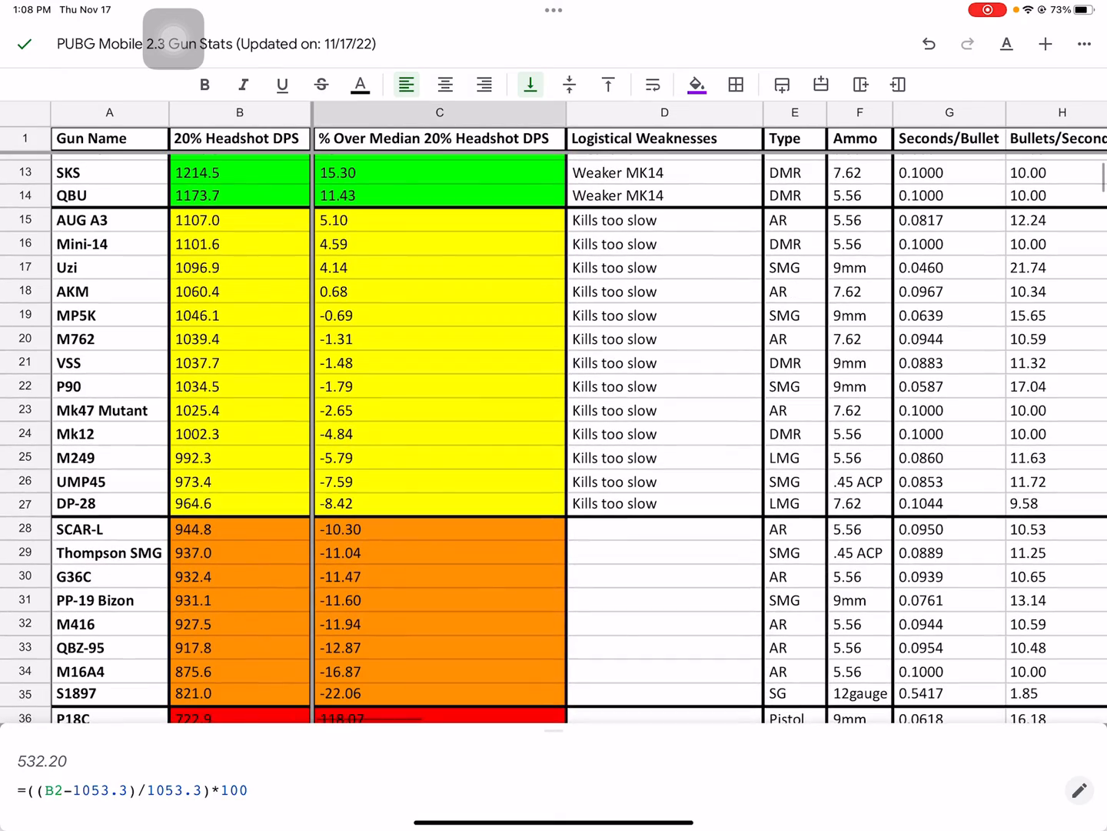
Check C18's formula, then select green-tier percentages C9:C14 (average 17.20, total 103.20)
left_click(440, 291)
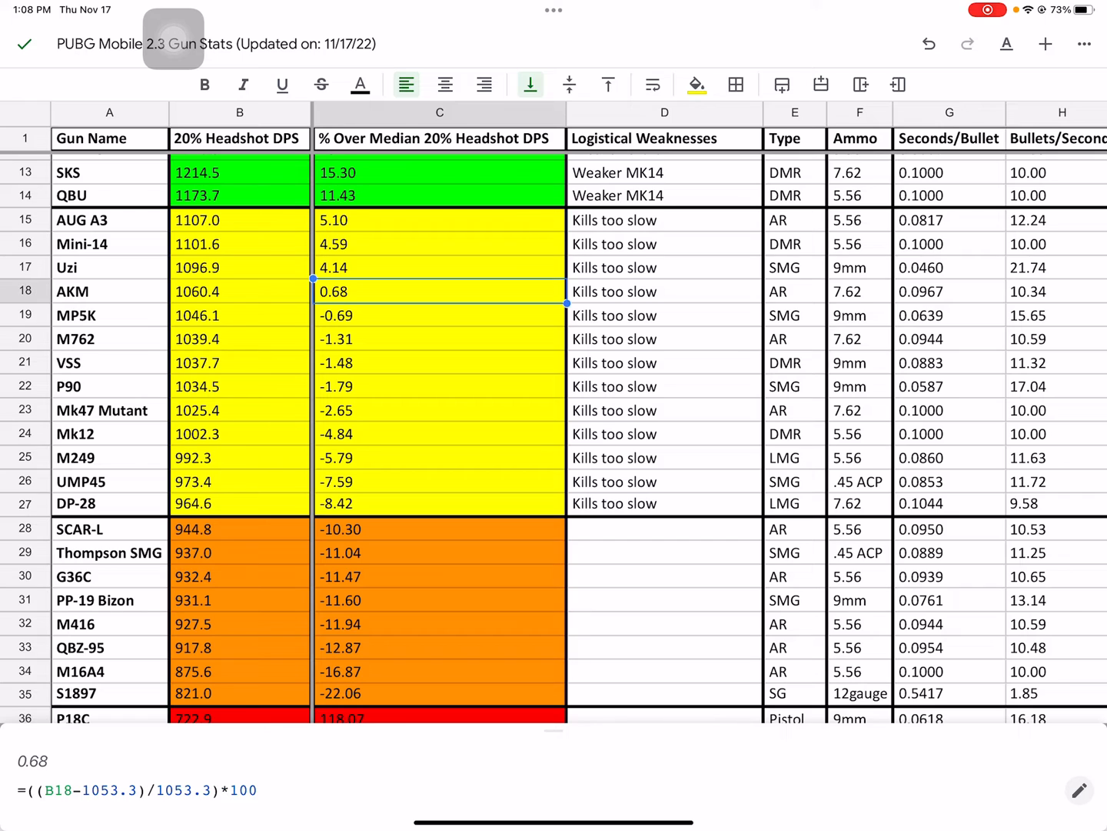
left_click(439, 314)
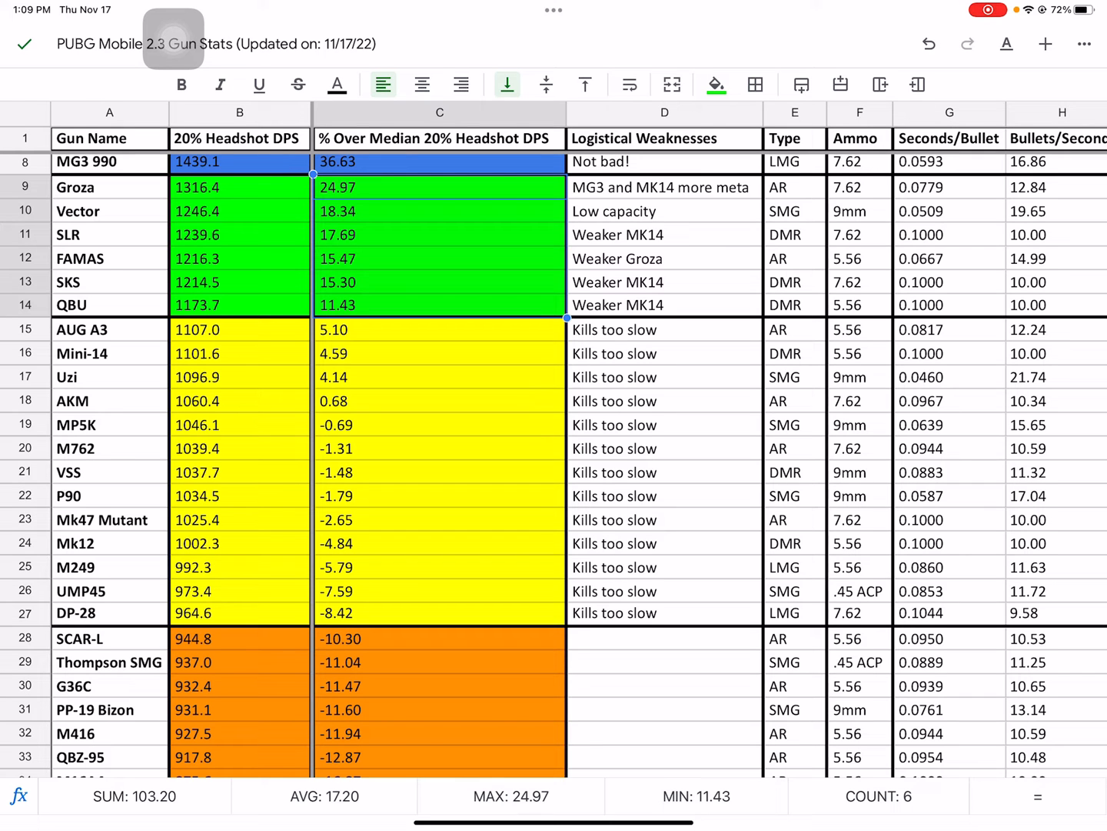
Scroll down and select column C to hide the percent-over-median column
scroll("down", 3)
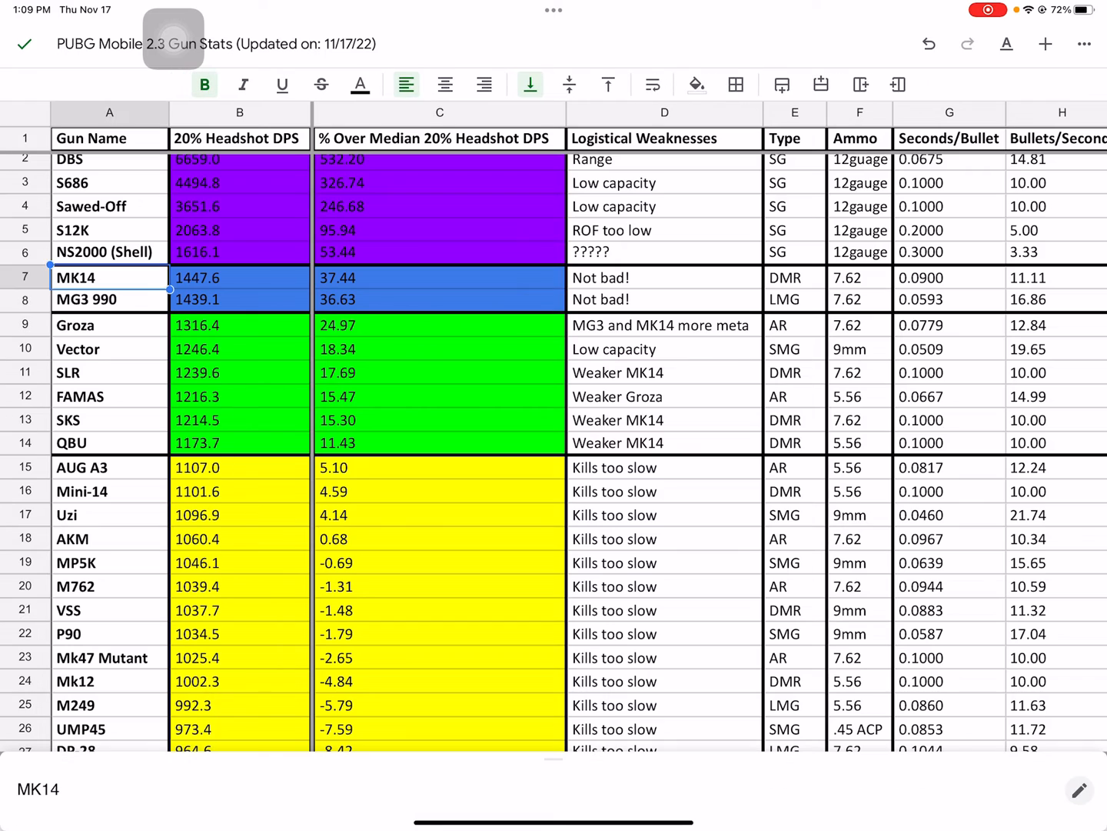
left_click(109, 299)
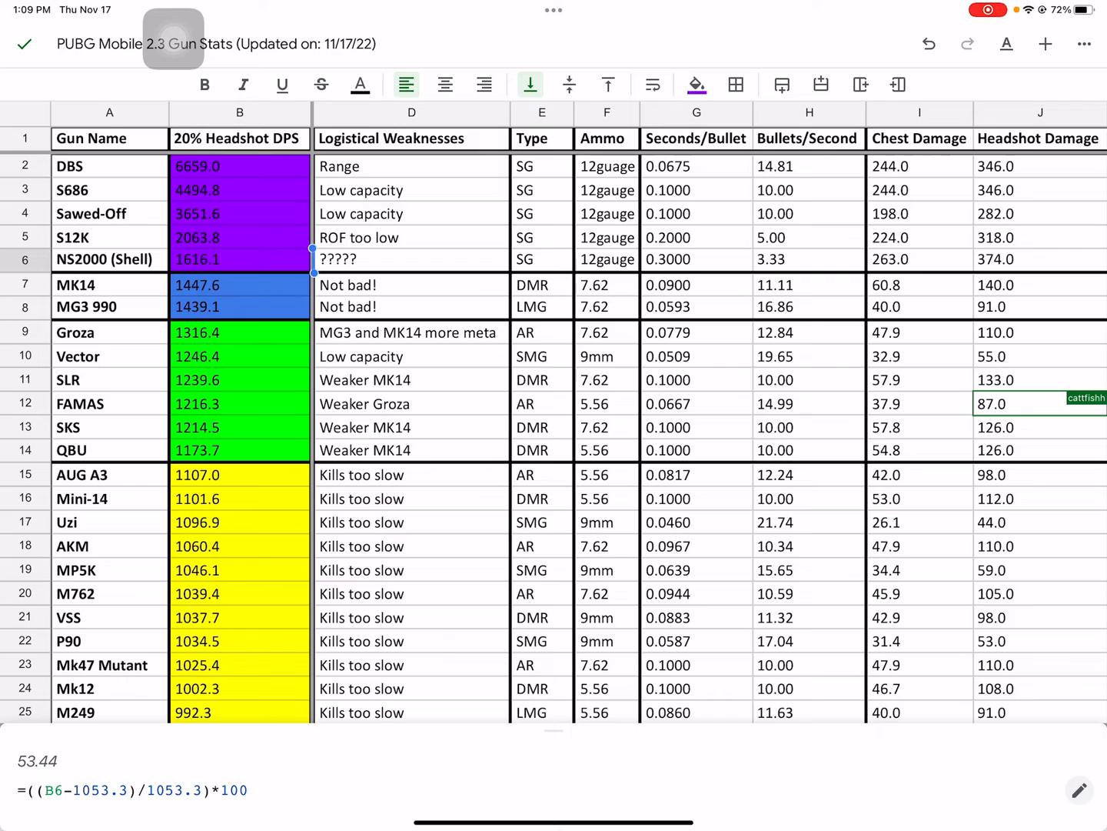
left_click(411, 166)
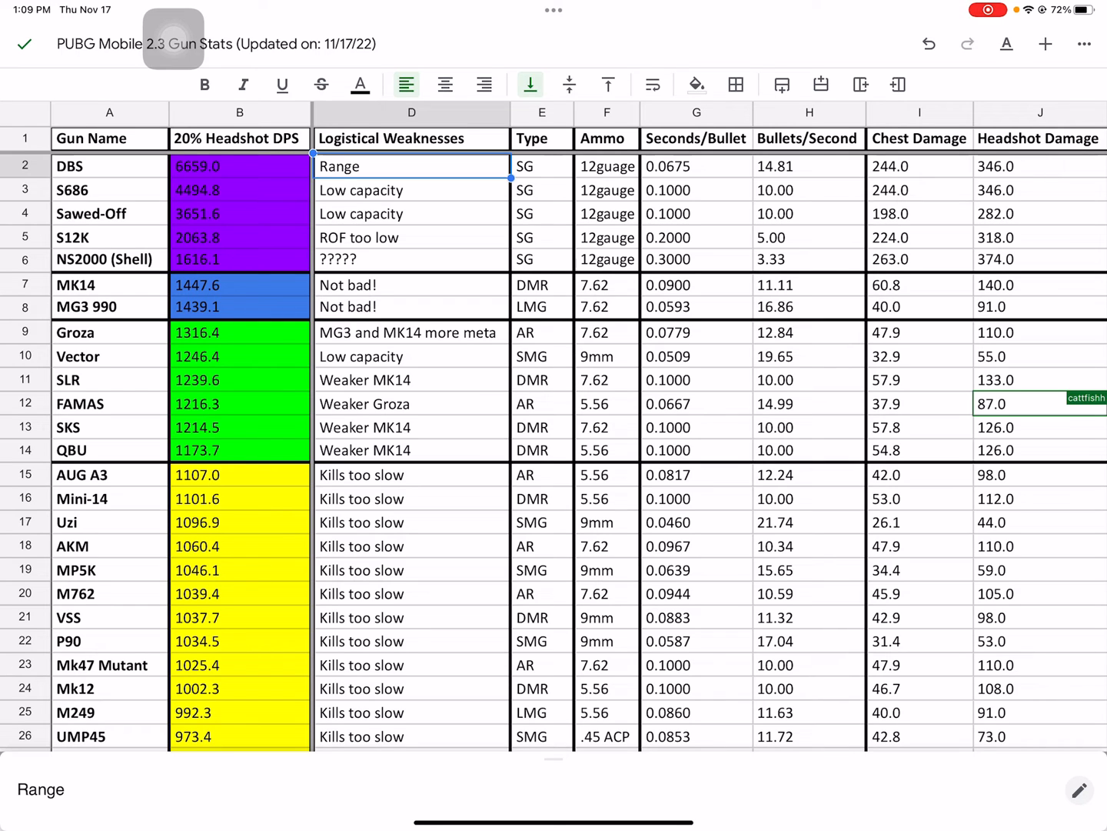
left_click(412, 190)
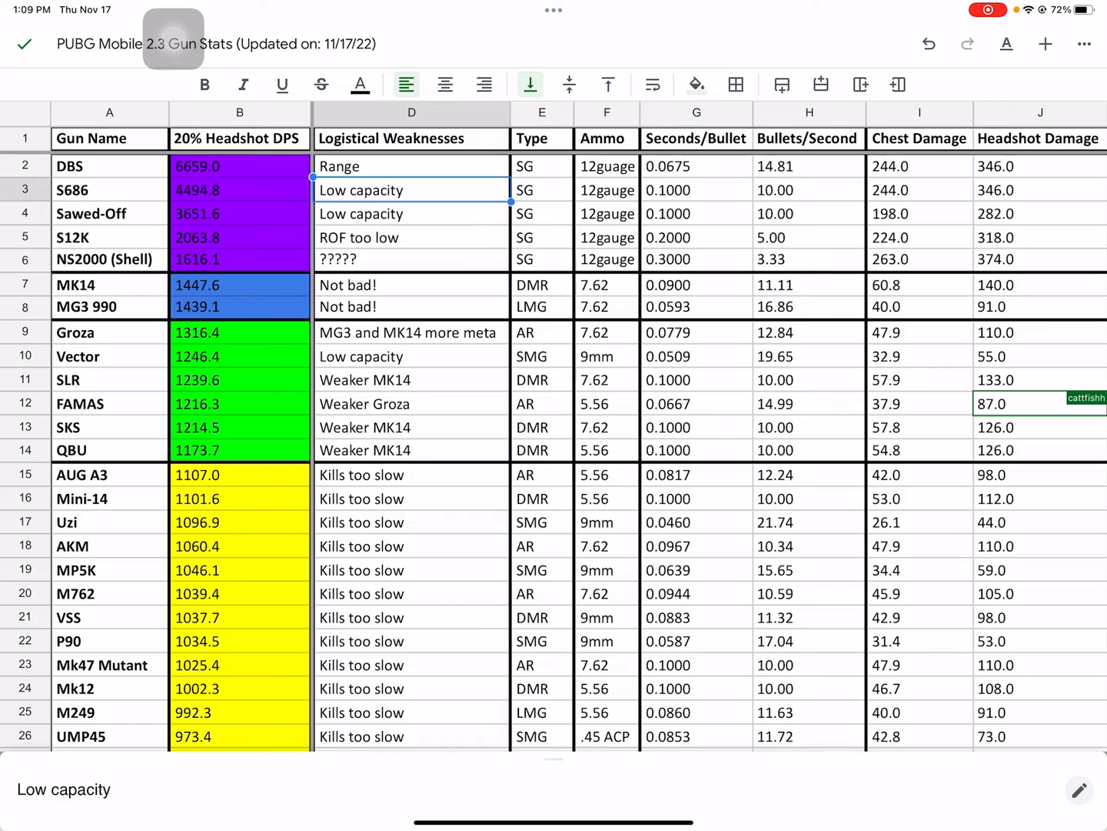
left_click(411, 213)
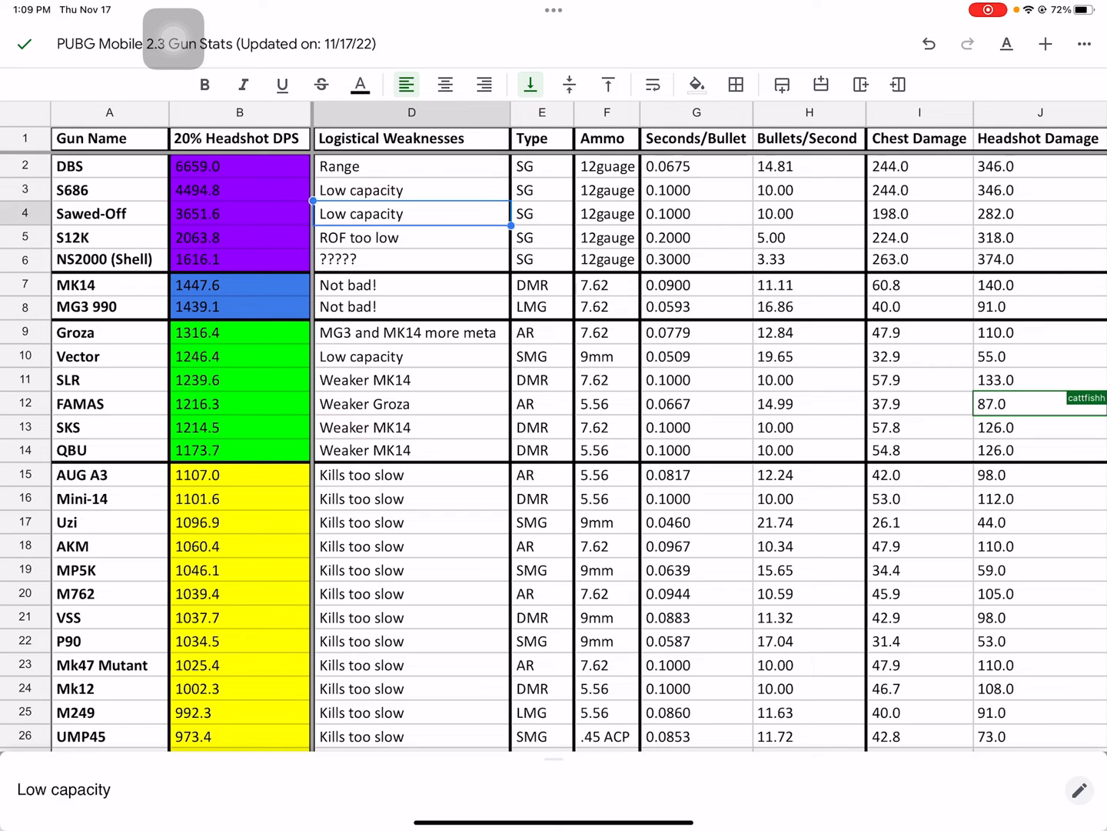
left_click(411, 237)
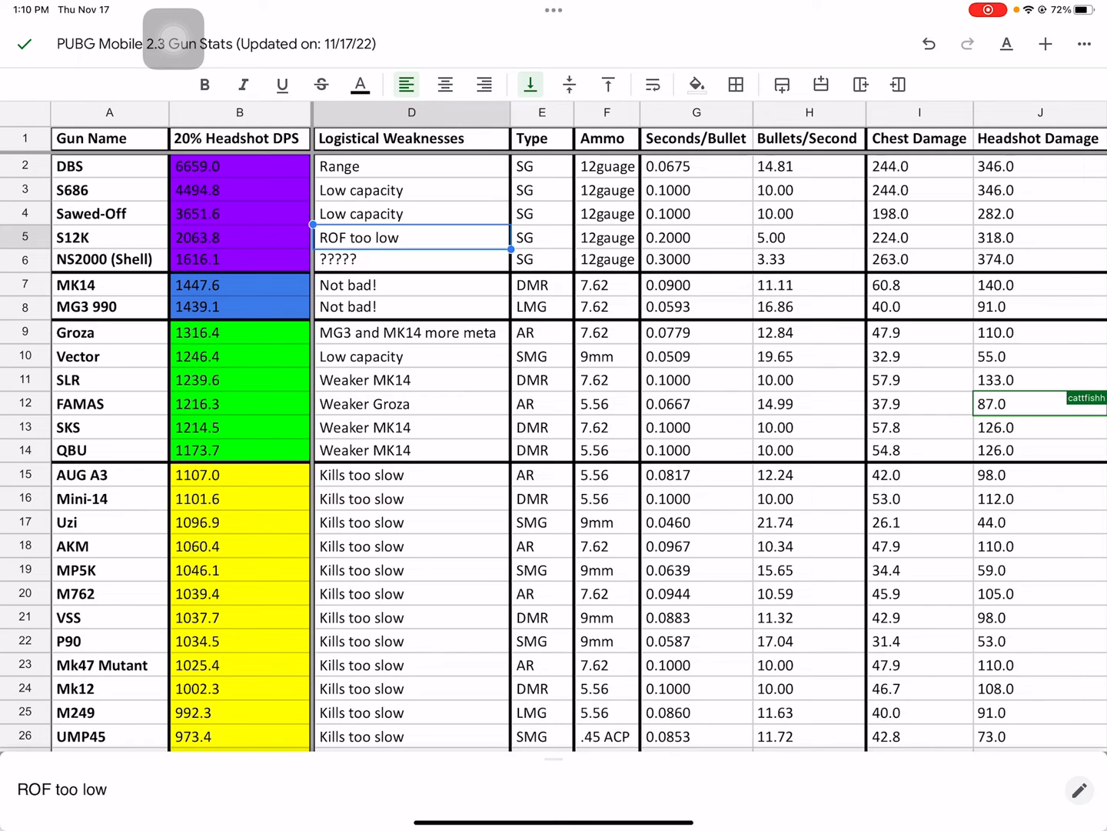
left_click(696, 236)
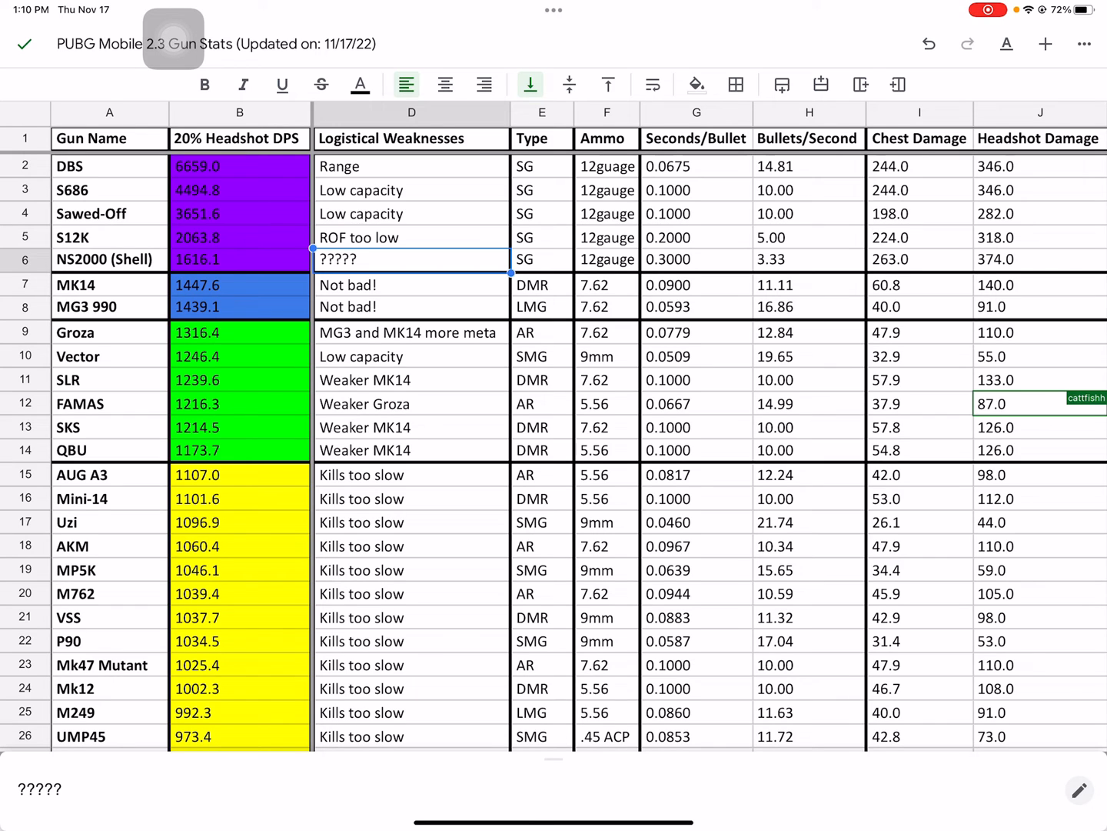
Unhide column C via the hidden-column arrows between columns B and D
left_click(411, 284)
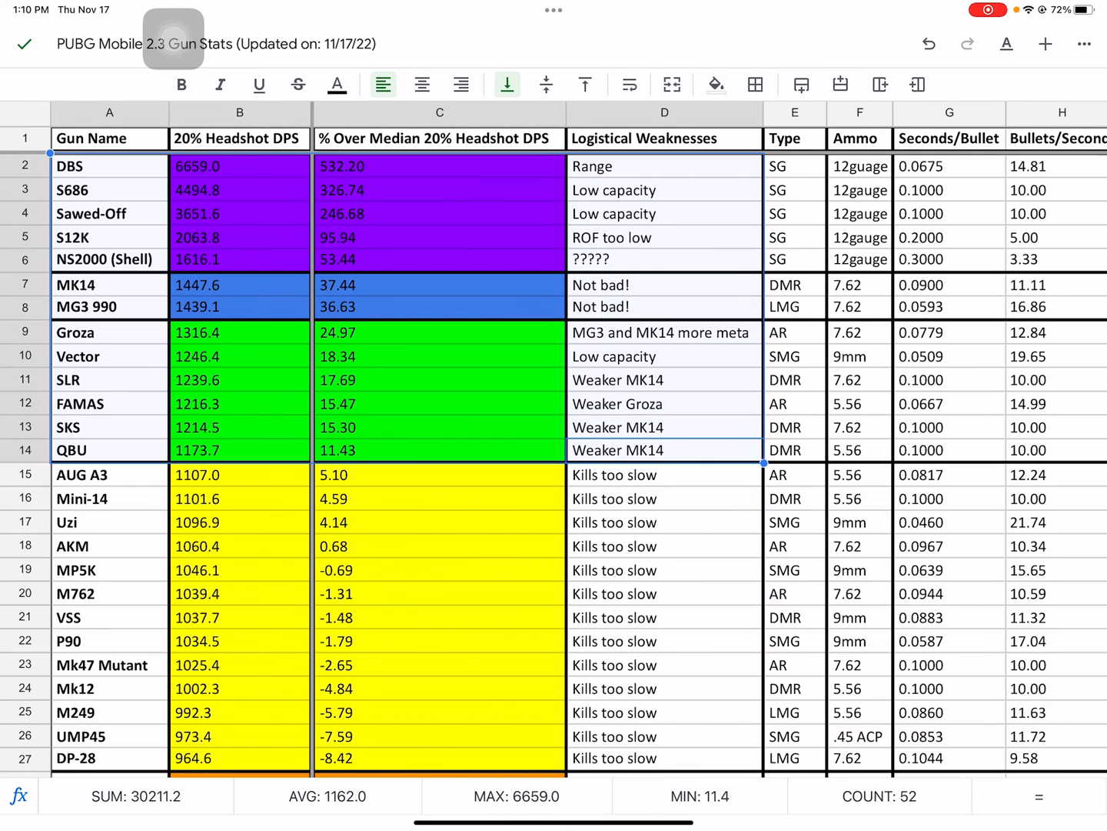
left_click(663, 332)
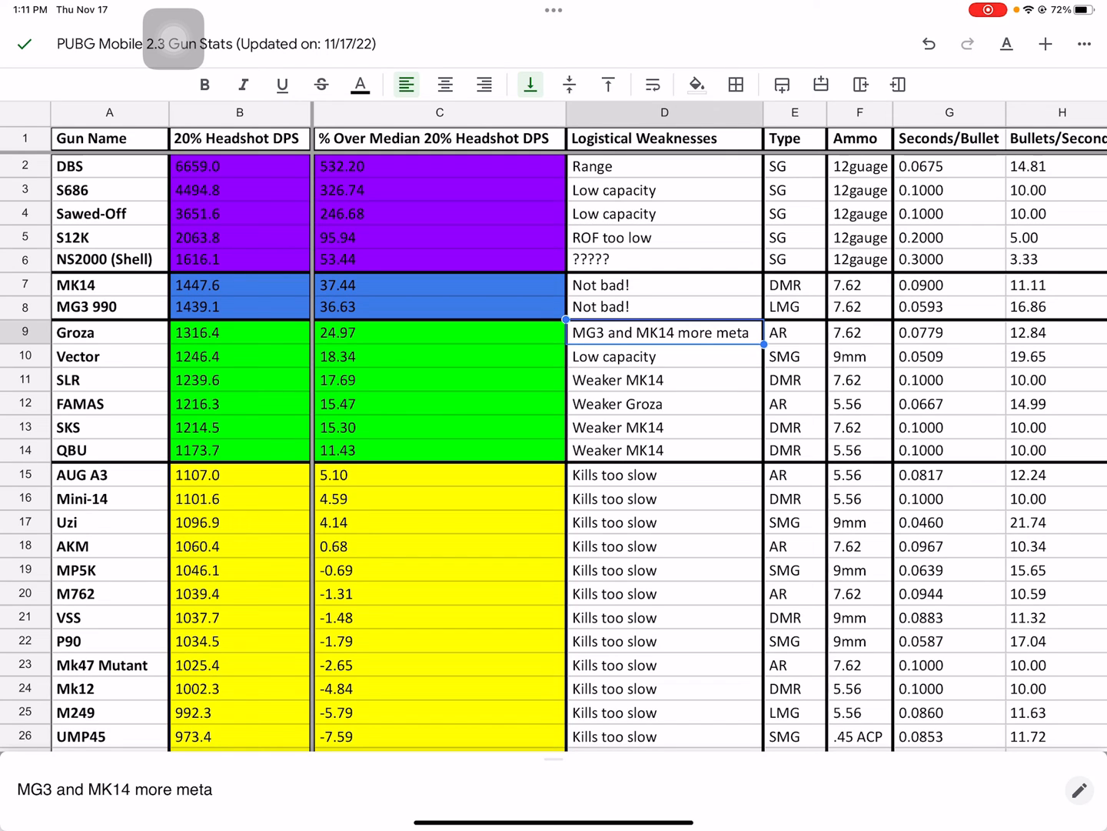
left_click(662, 355)
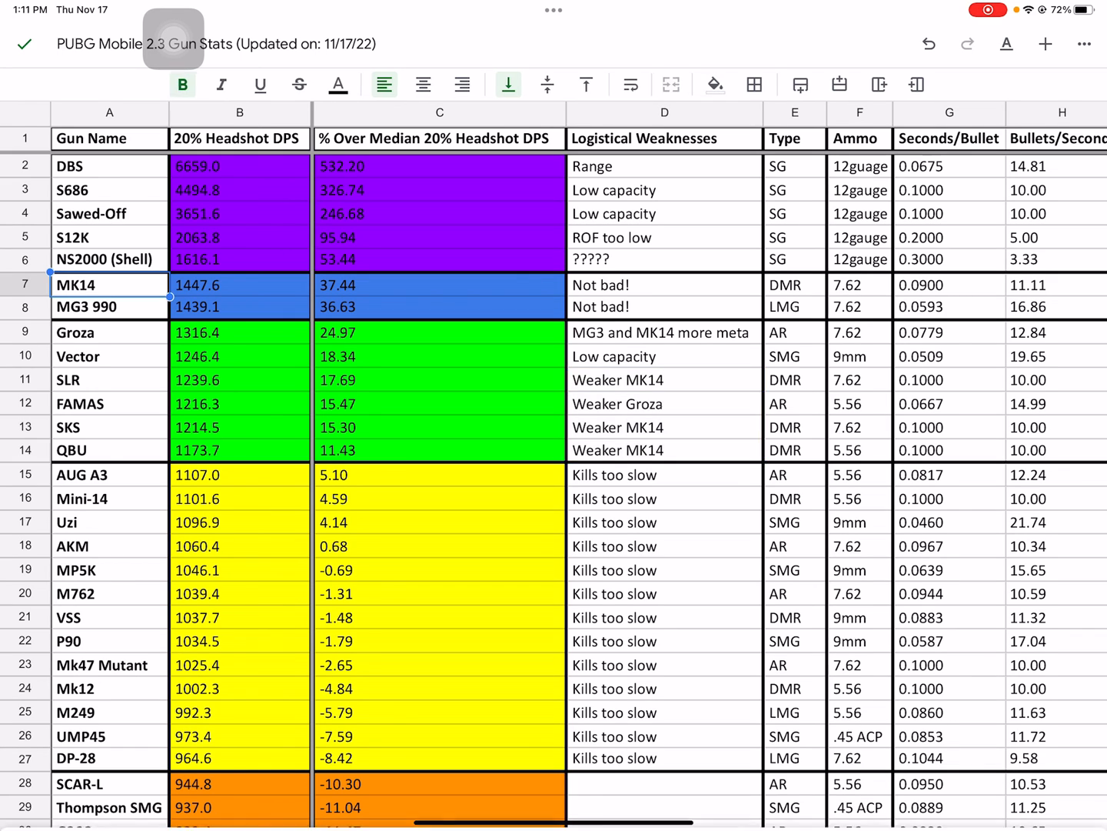
left_click(110, 307)
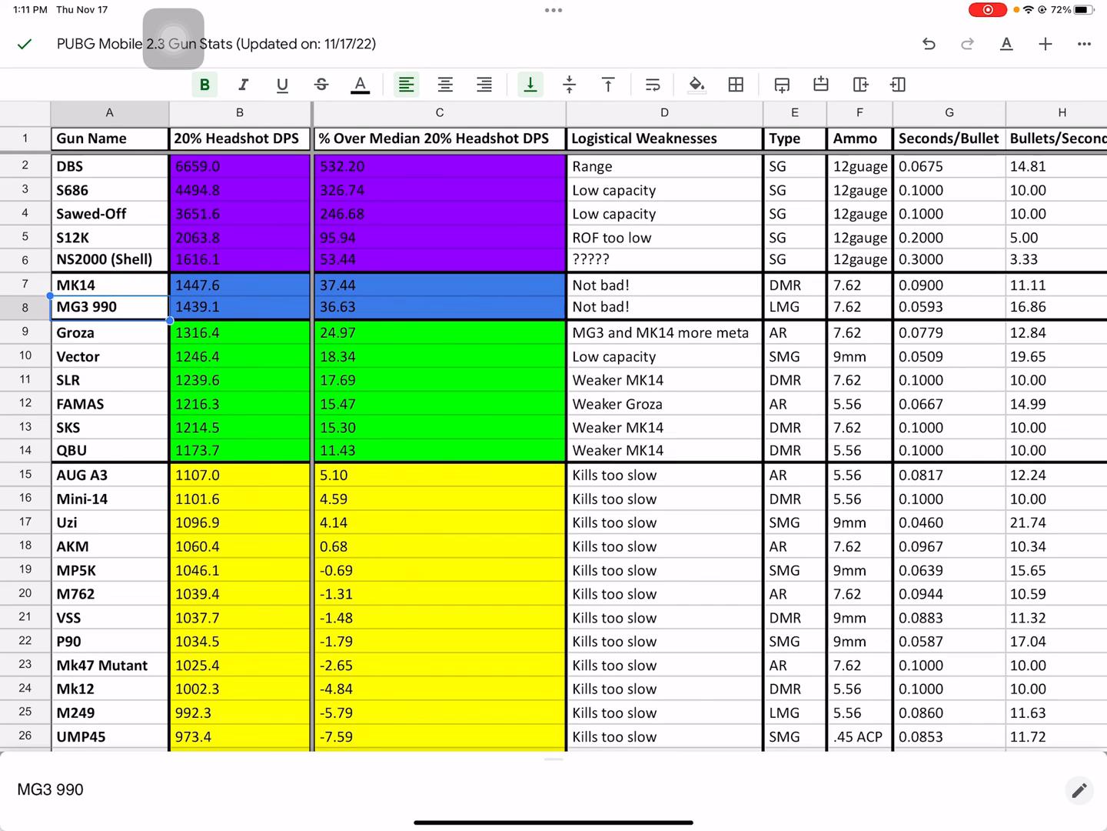
left_click(110, 166)
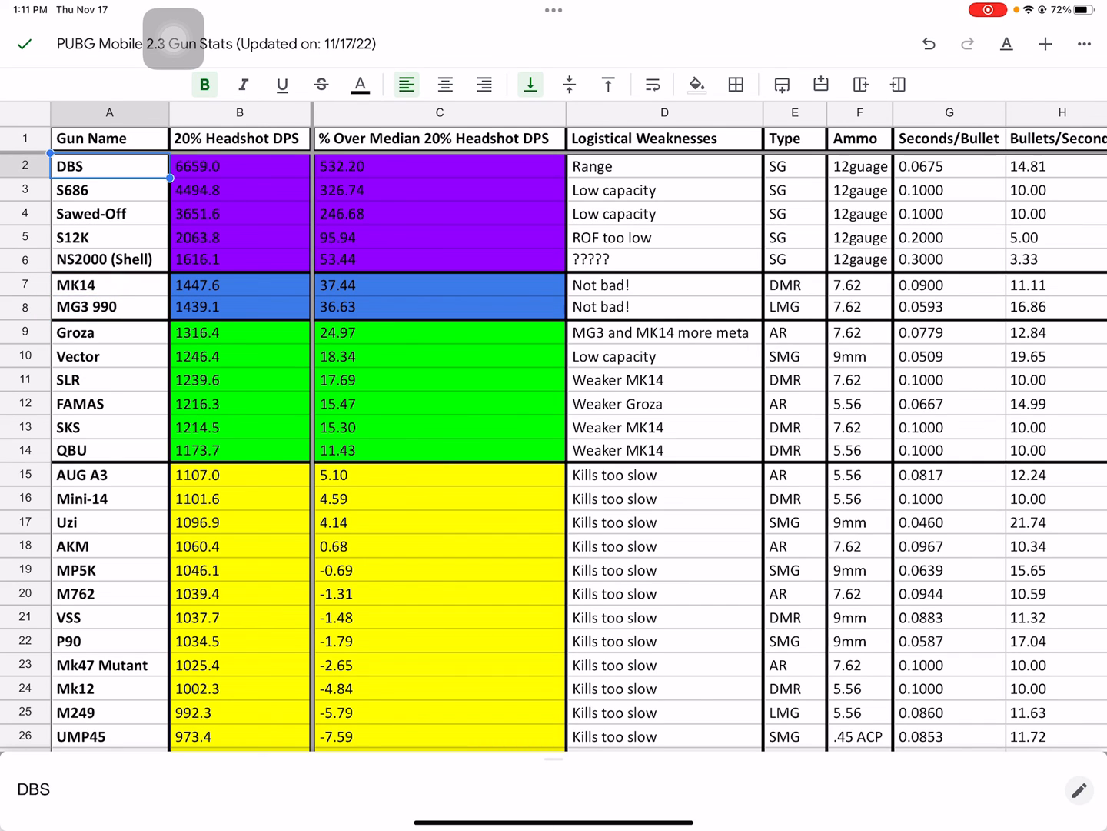